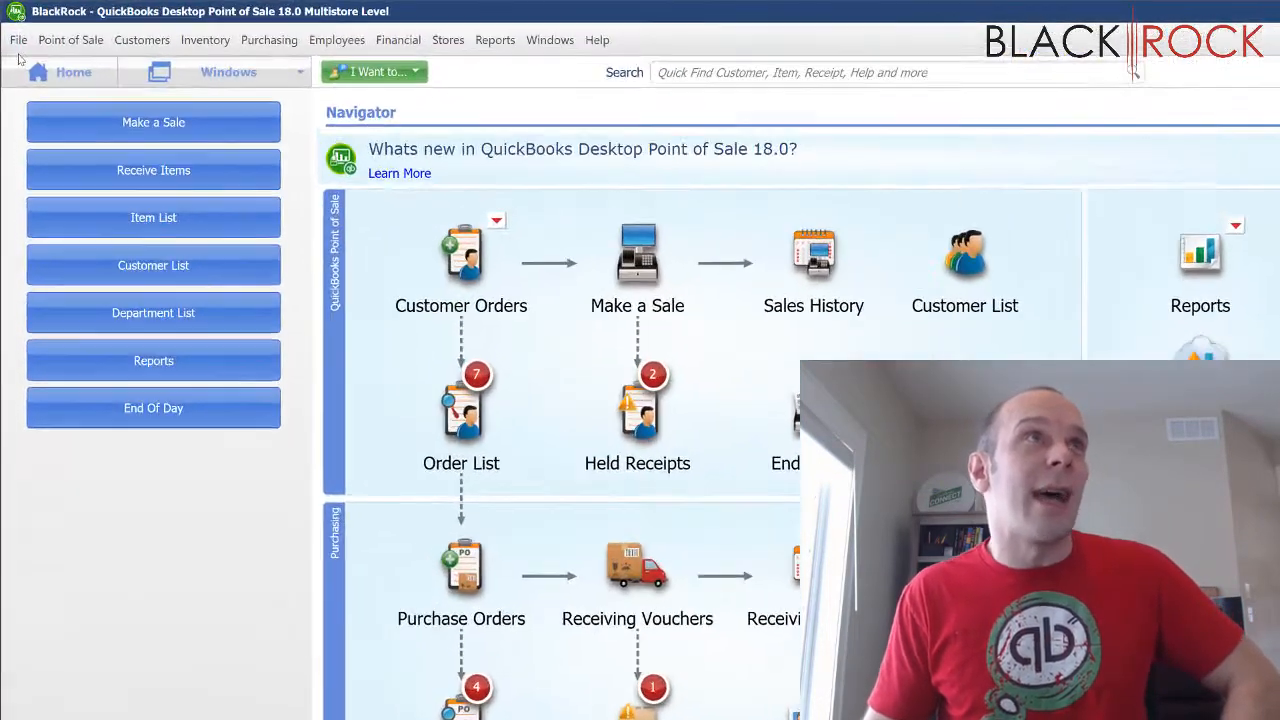
Step: Open the File menu to reach the Company and Workstation preference choices
click(17, 40)
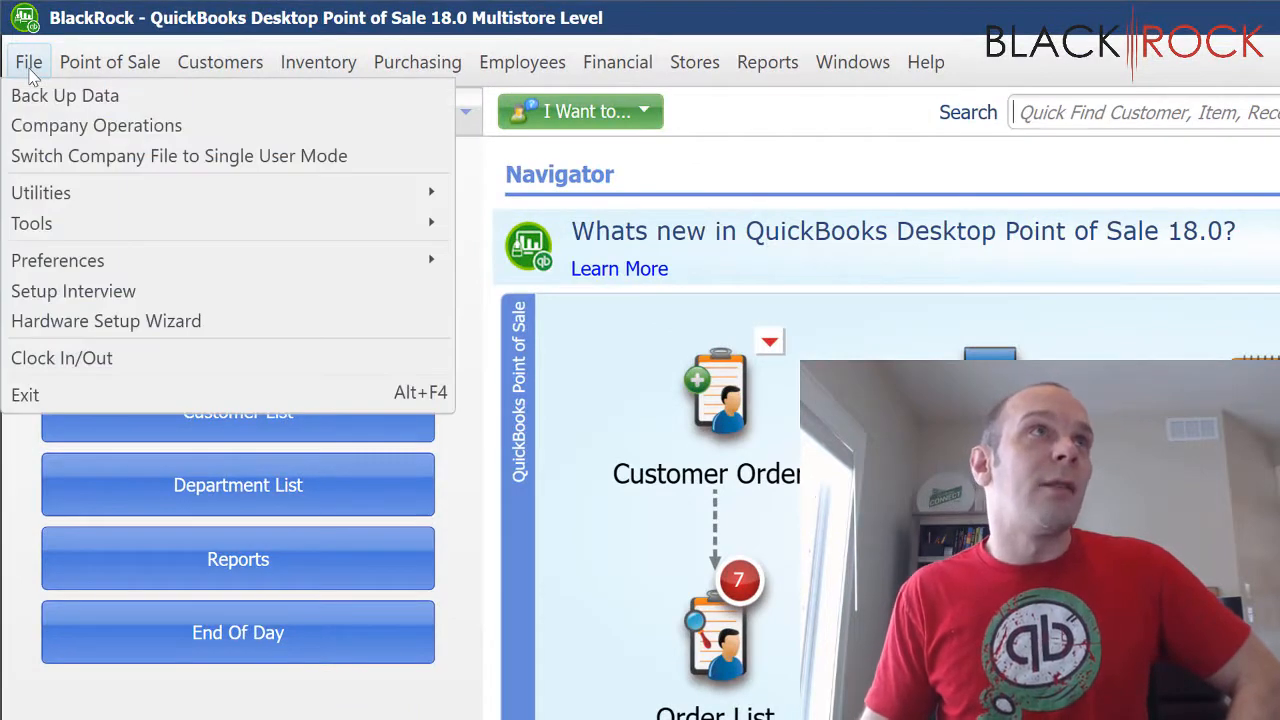
mouse_move(57, 260)
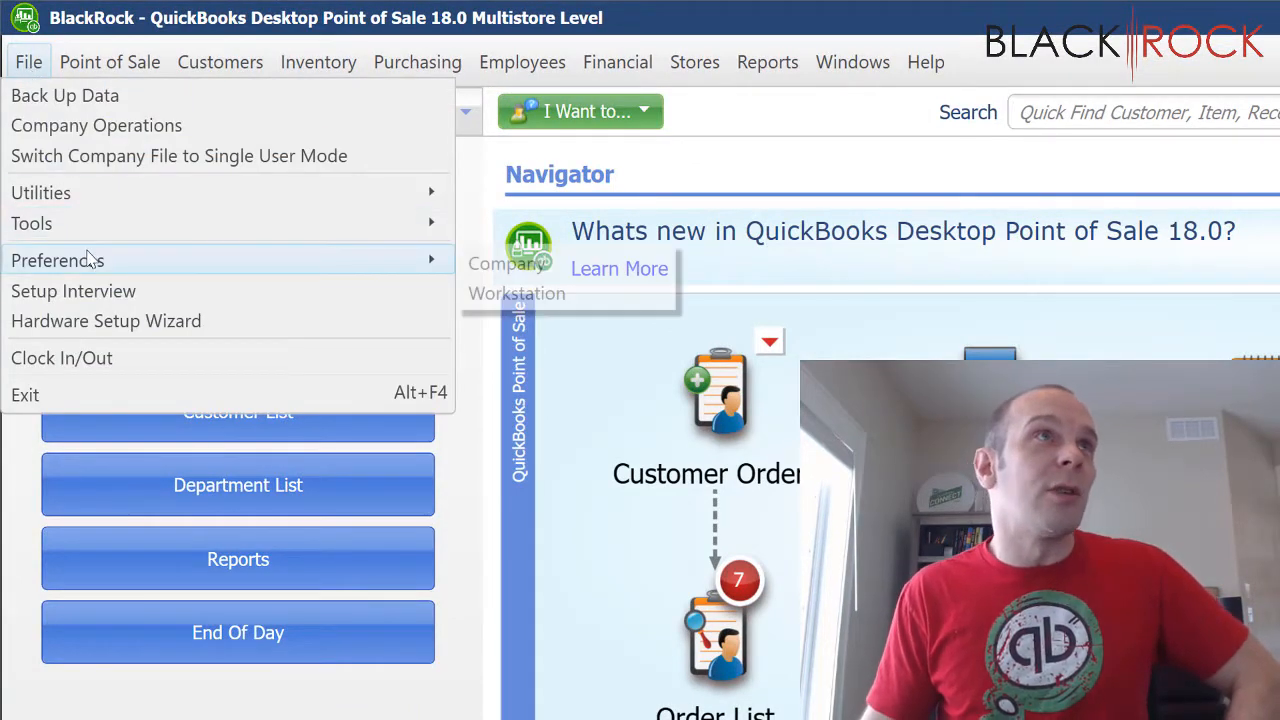
mouse_move(57, 260)
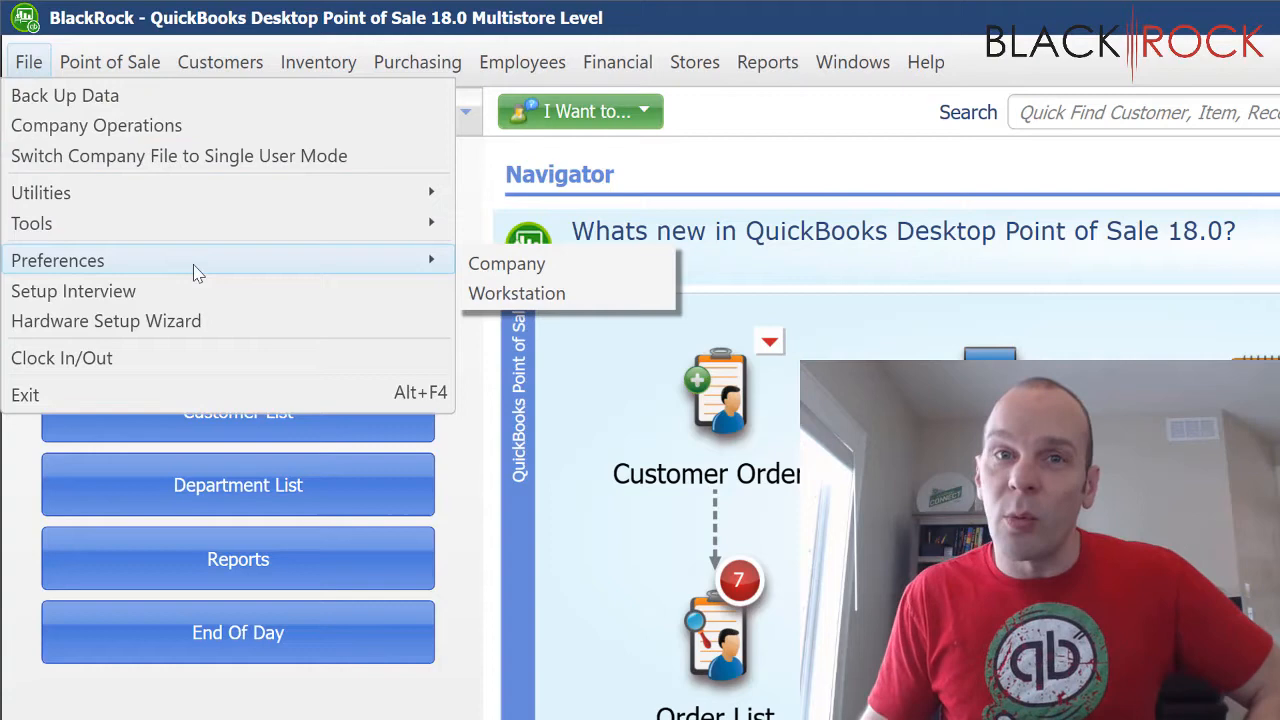
mouse_move(240, 275)
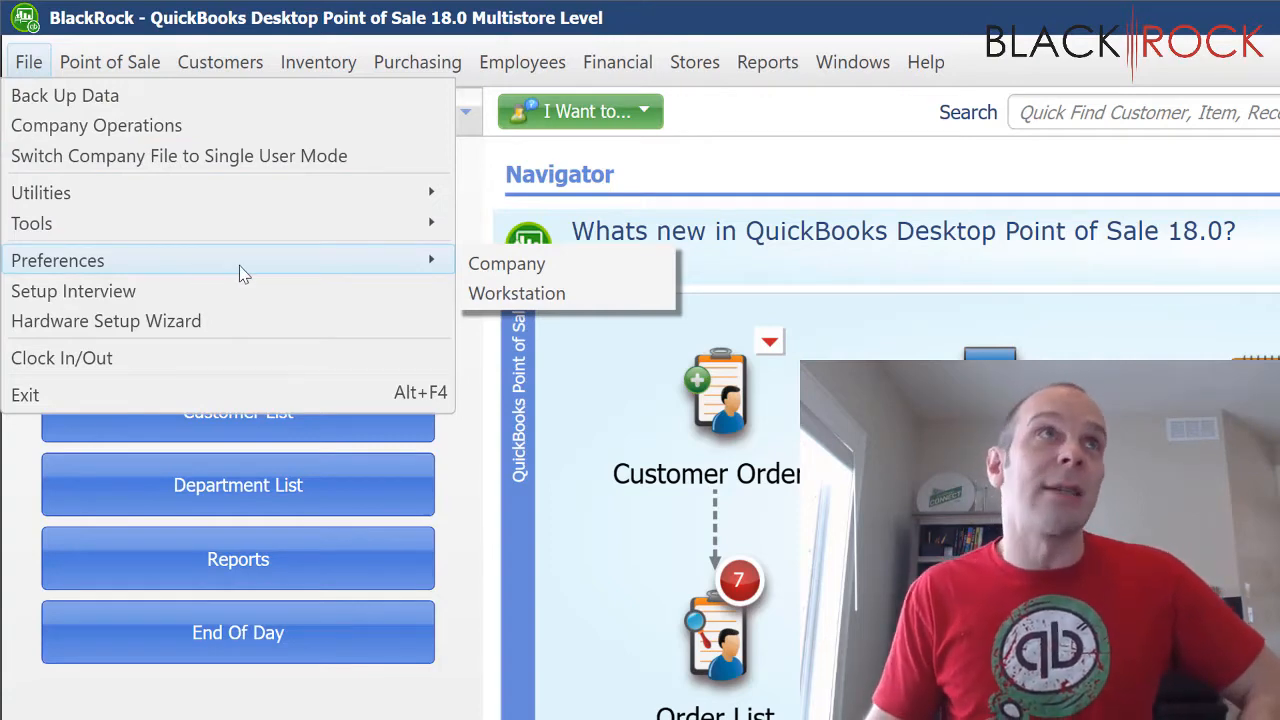
mouse_move(506, 263)
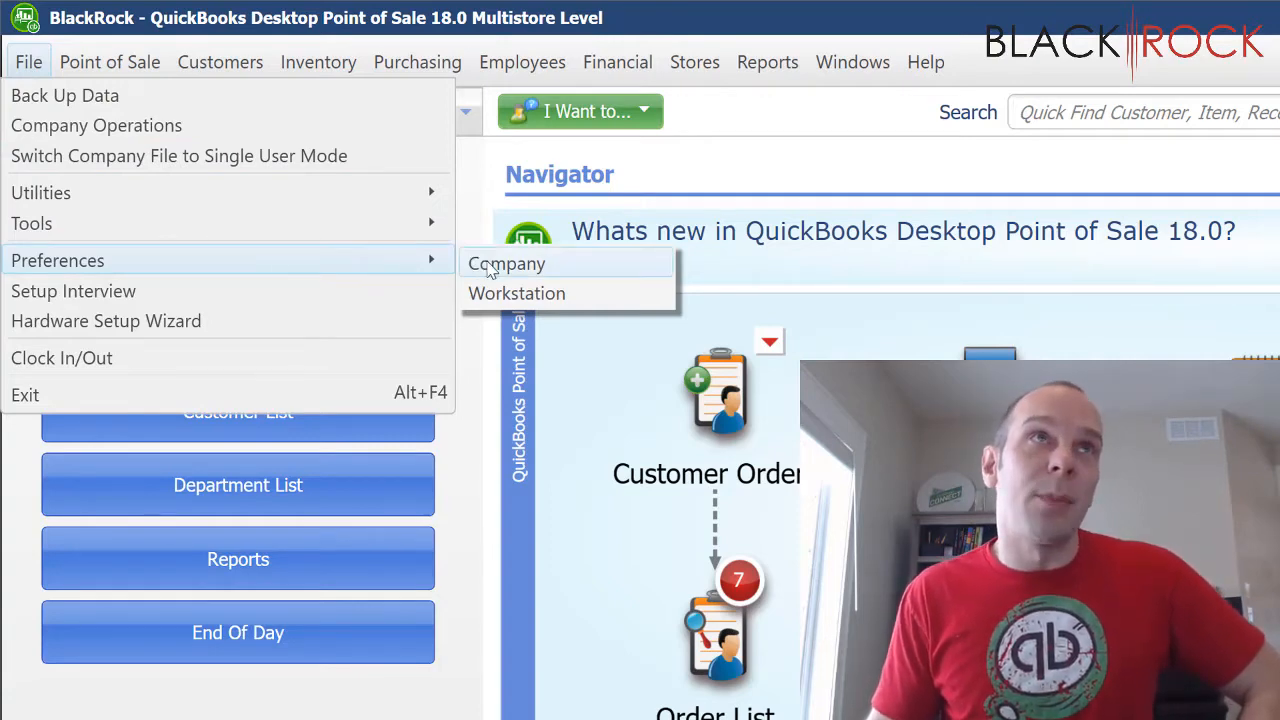
Step: Confirm Check is ticked under Sales > Receipt Tendering in Company preferences, then close them
click(507, 263)
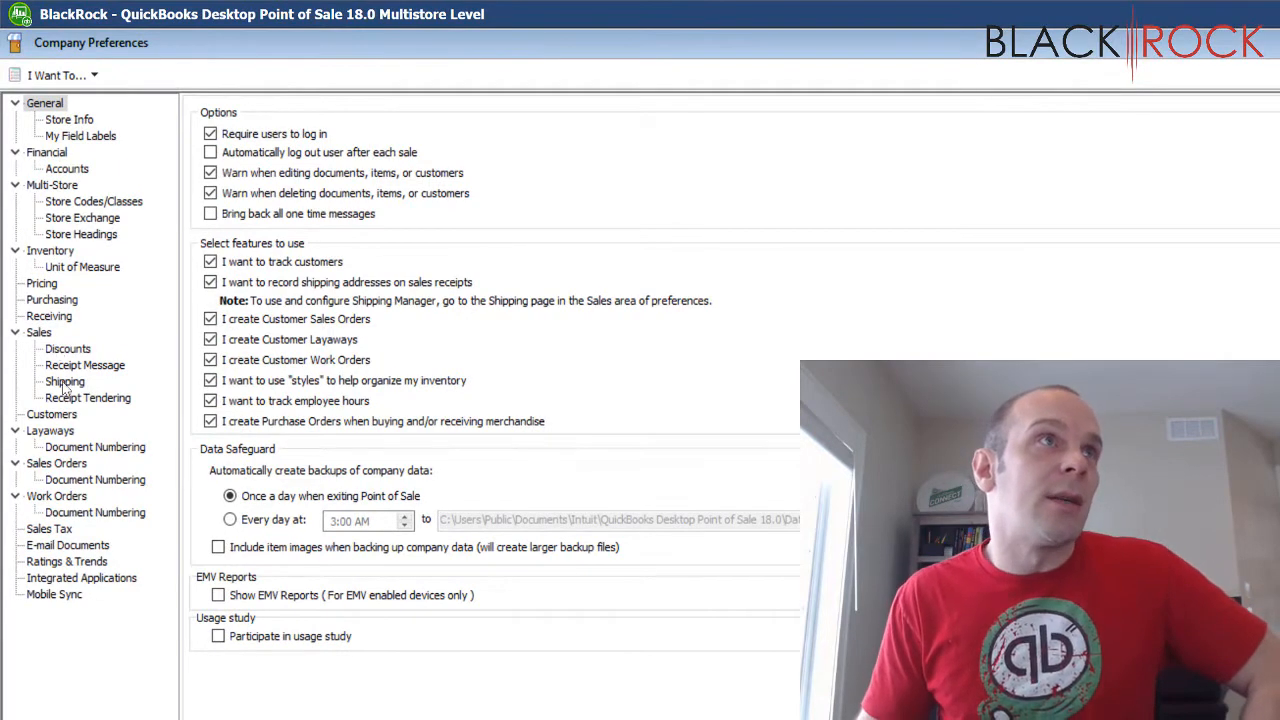
click(87, 397)
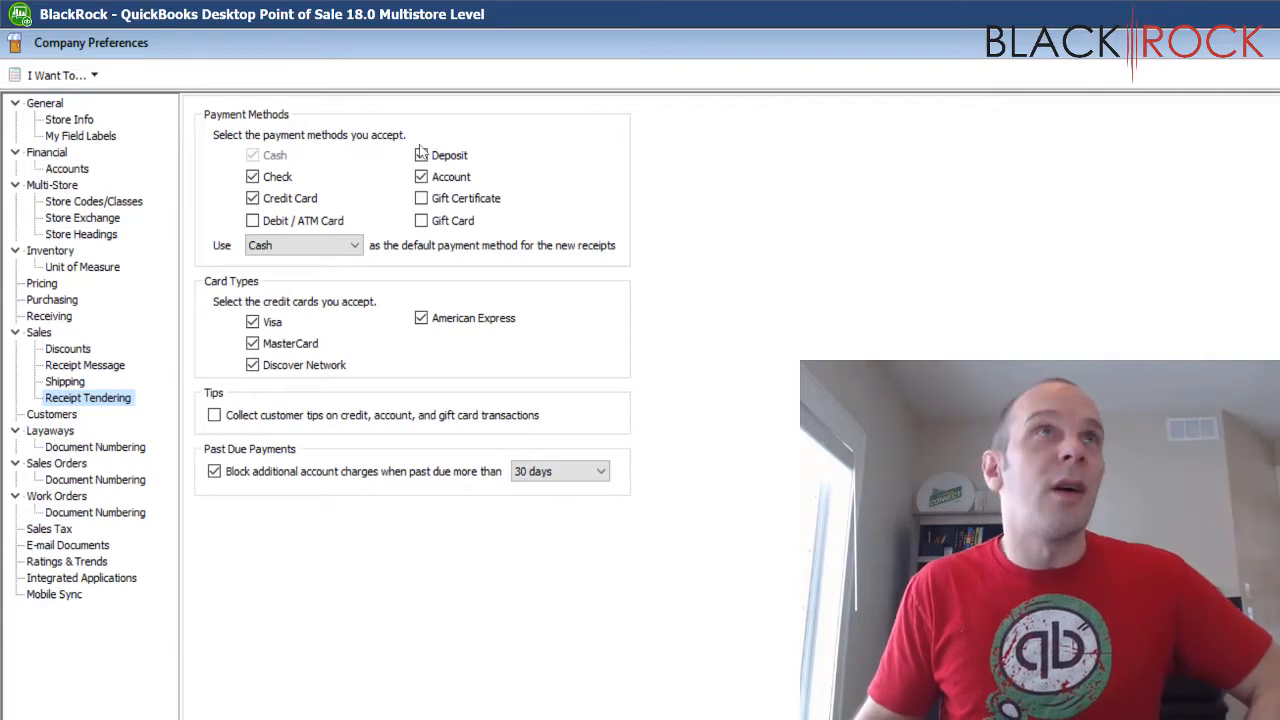
click(252, 176)
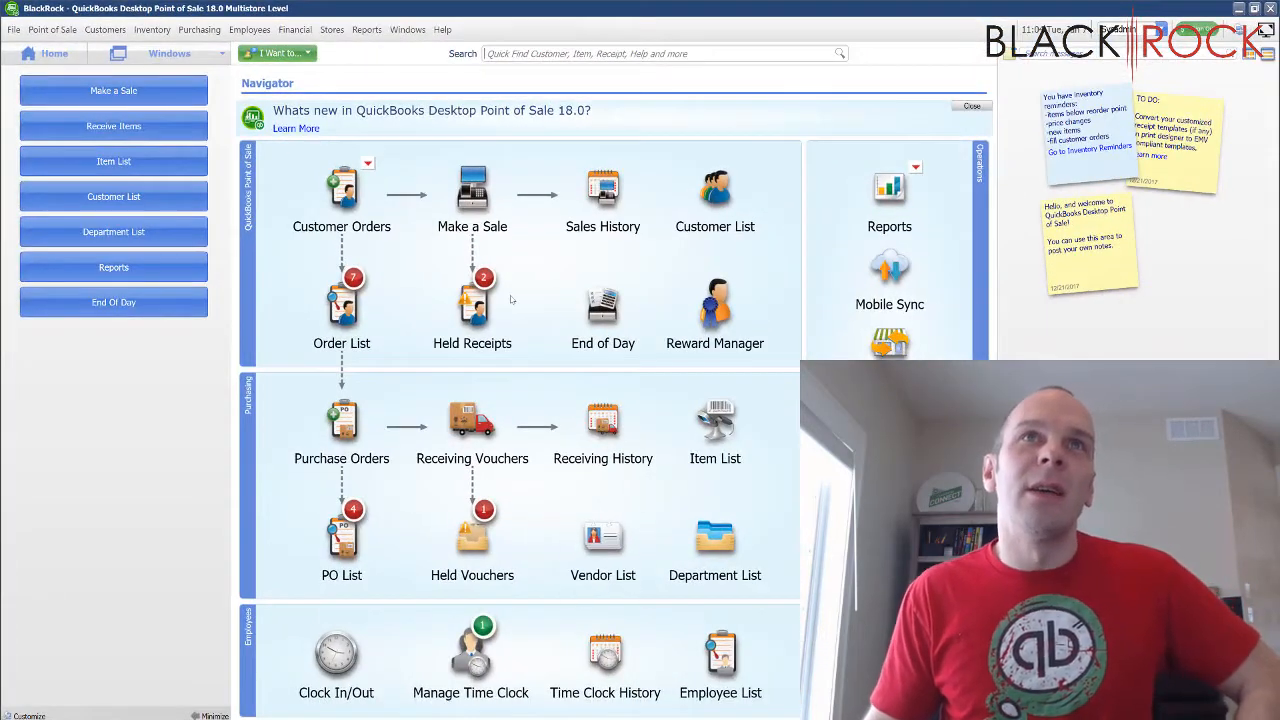
mouse_move(472, 190)
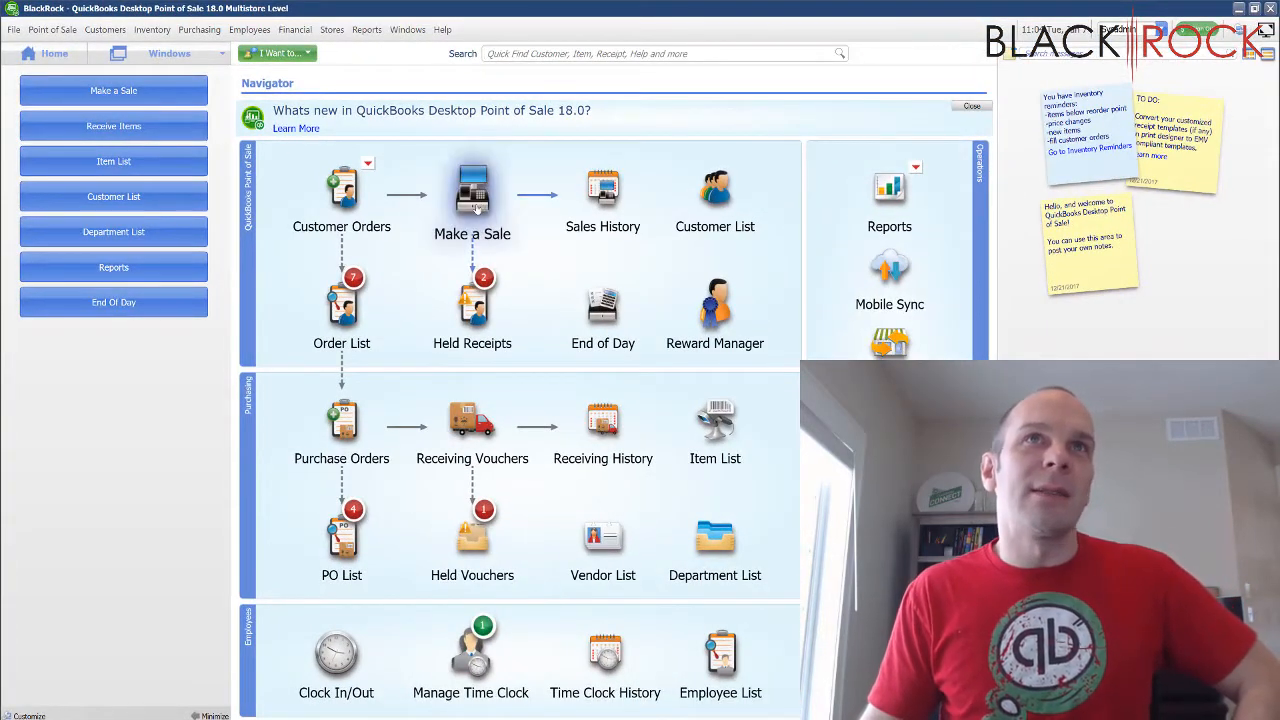
Step: Start a blank sales receipt from the Make a Sale icon
click(472, 190)
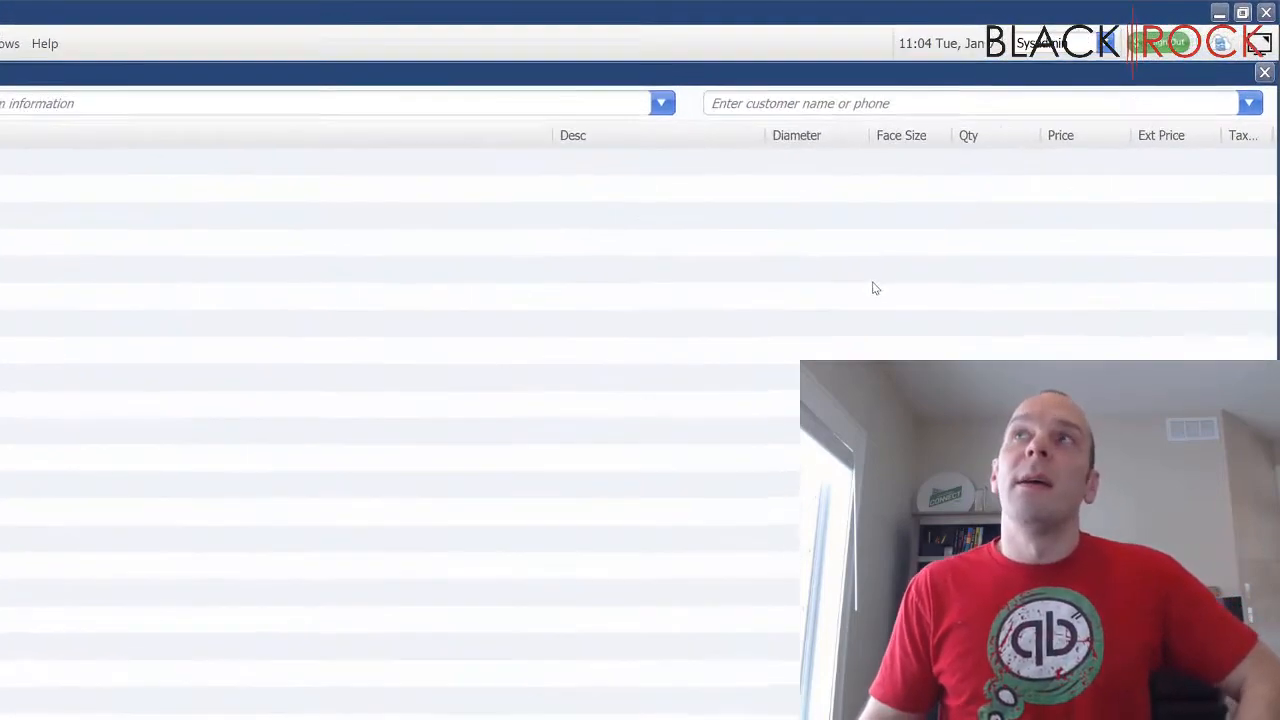
Step: Show the list of 18 customers on the new sales receipt
click(1249, 103)
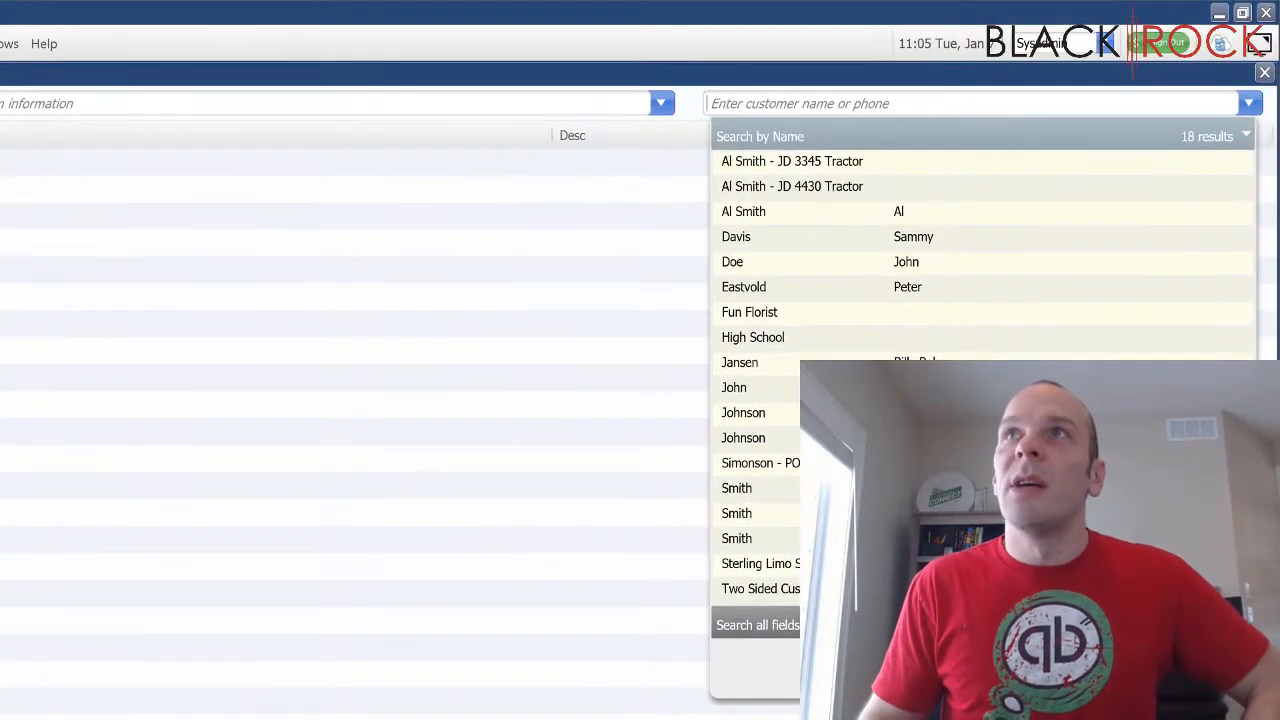
mouse_move(884, 288)
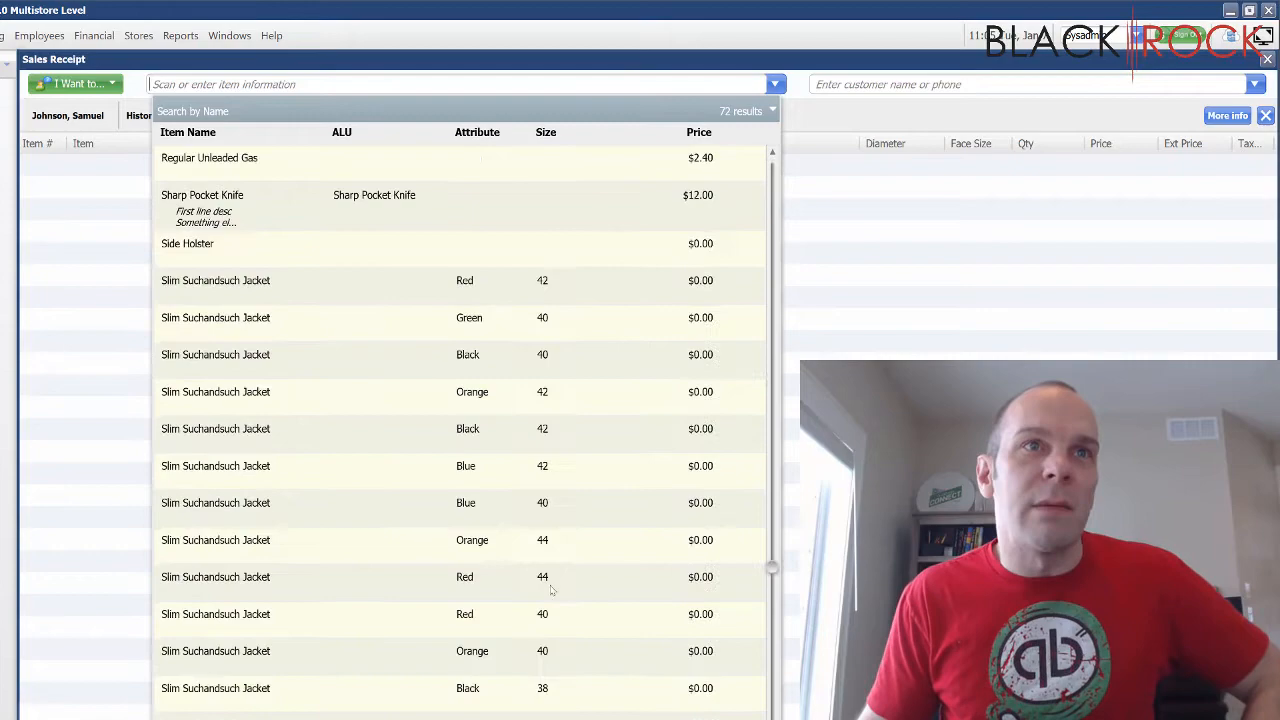
Step: Add a Super Pants line at 11.99 from the item list
scroll(down, 3)
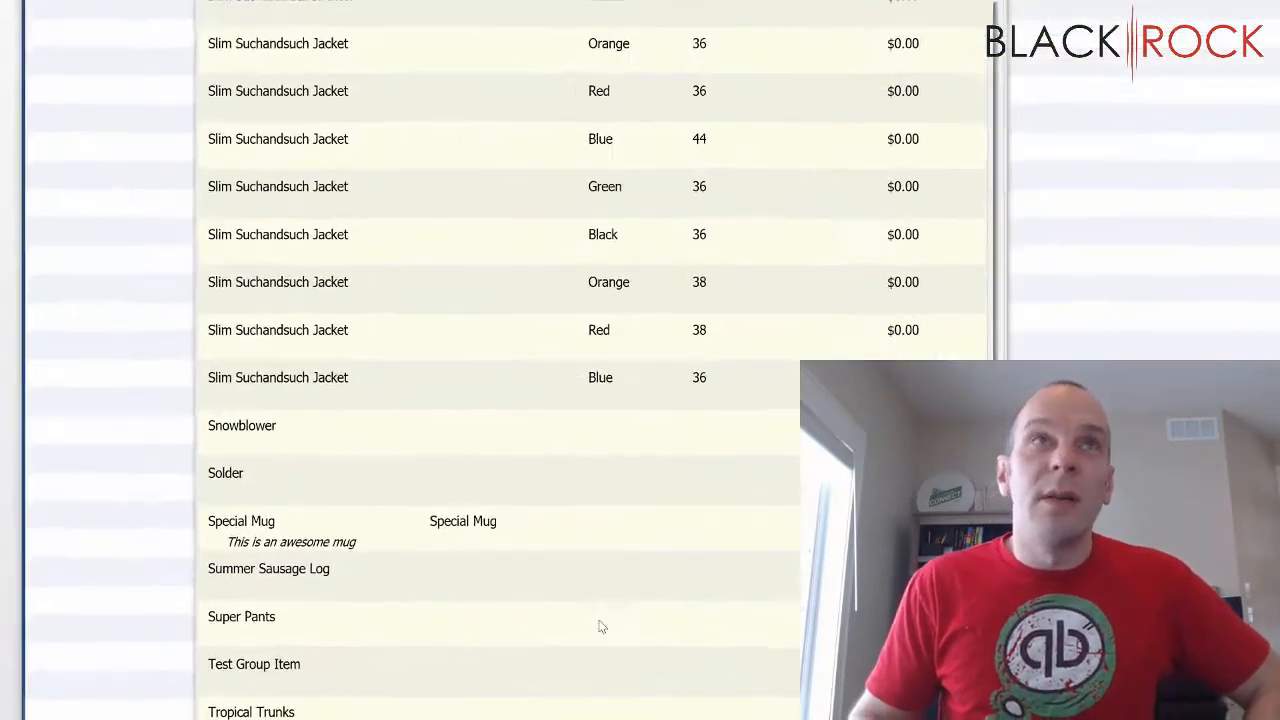
click(241, 616)
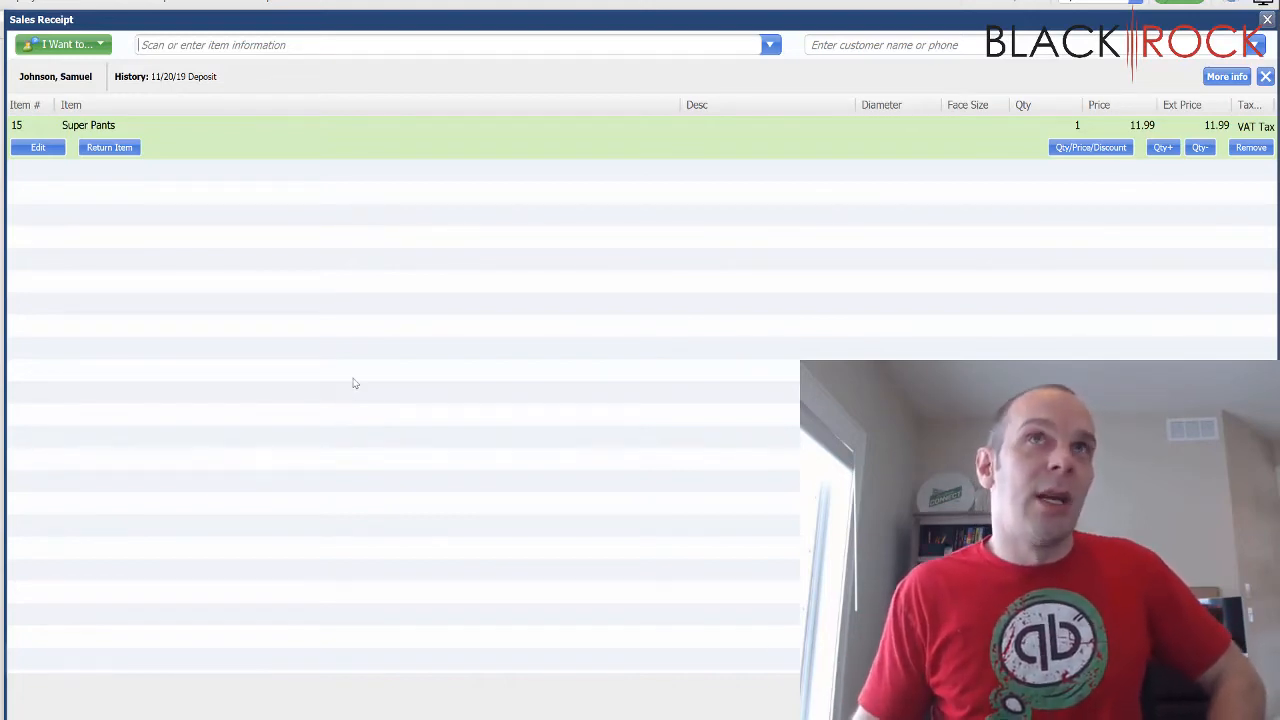
mouse_move(350, 352)
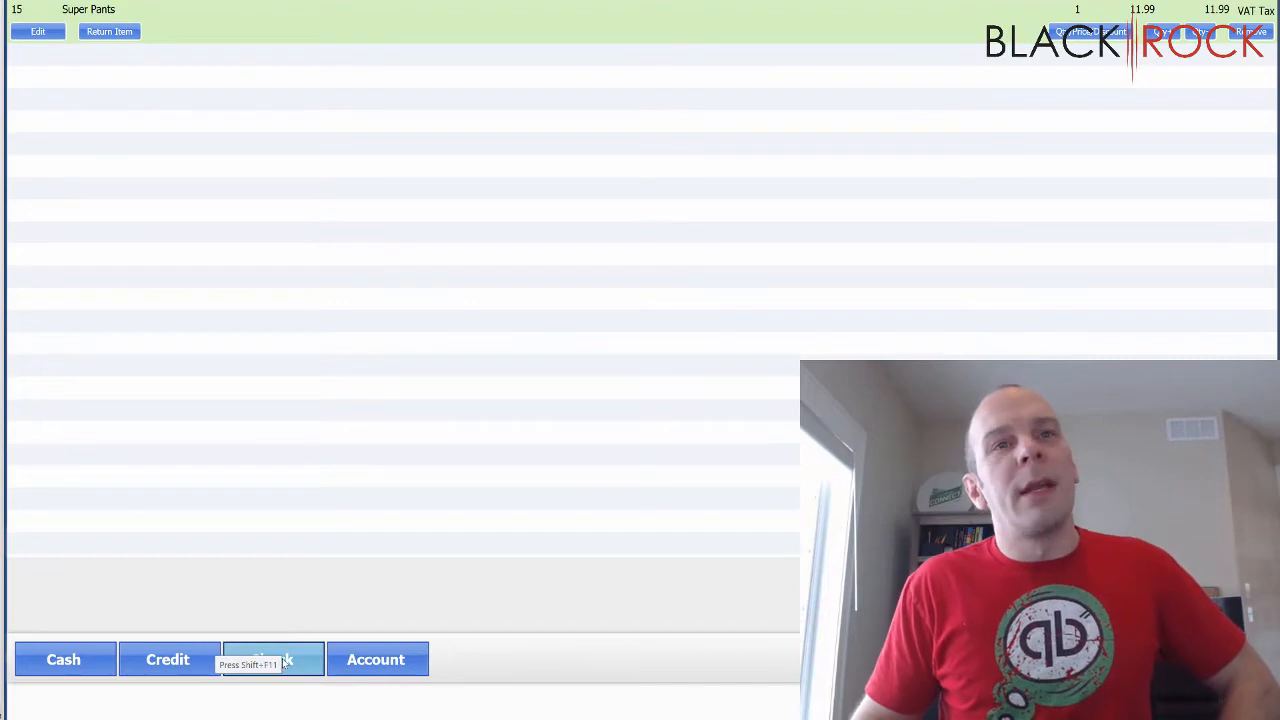
Step: Pay the 12.84 total by check, entering check number 6543
click(272, 659)
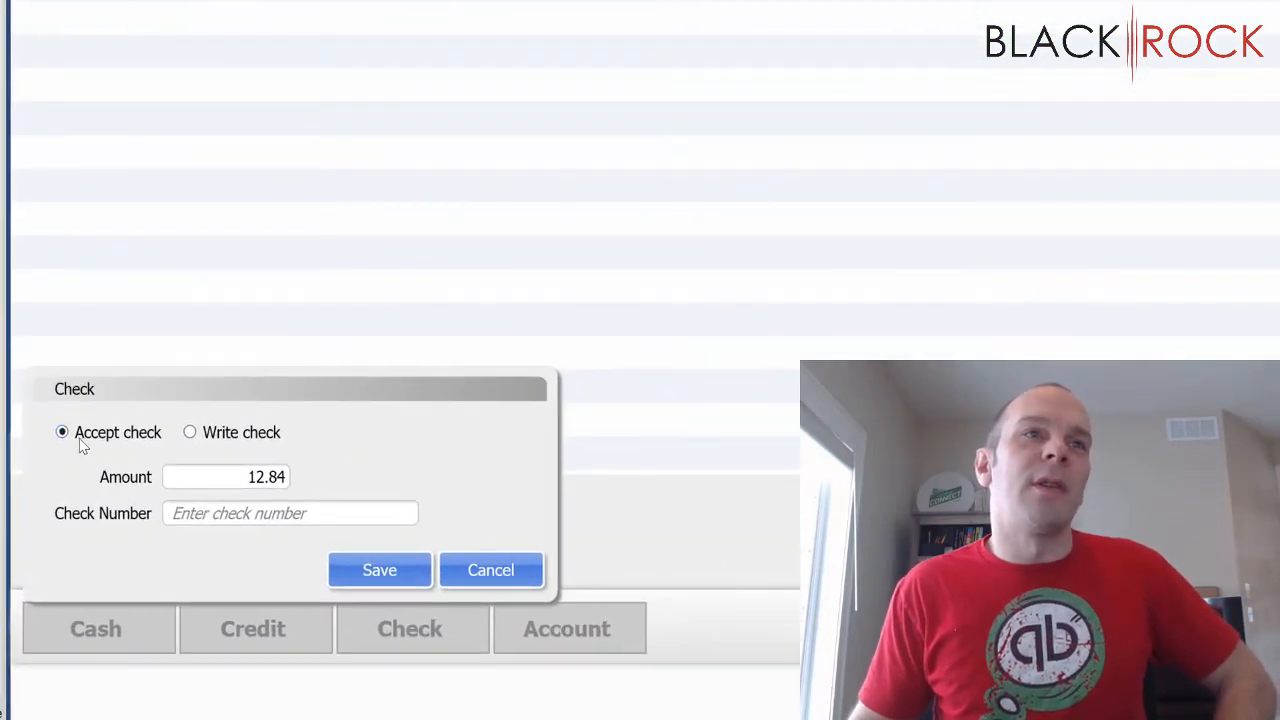
mouse_move(120, 455)
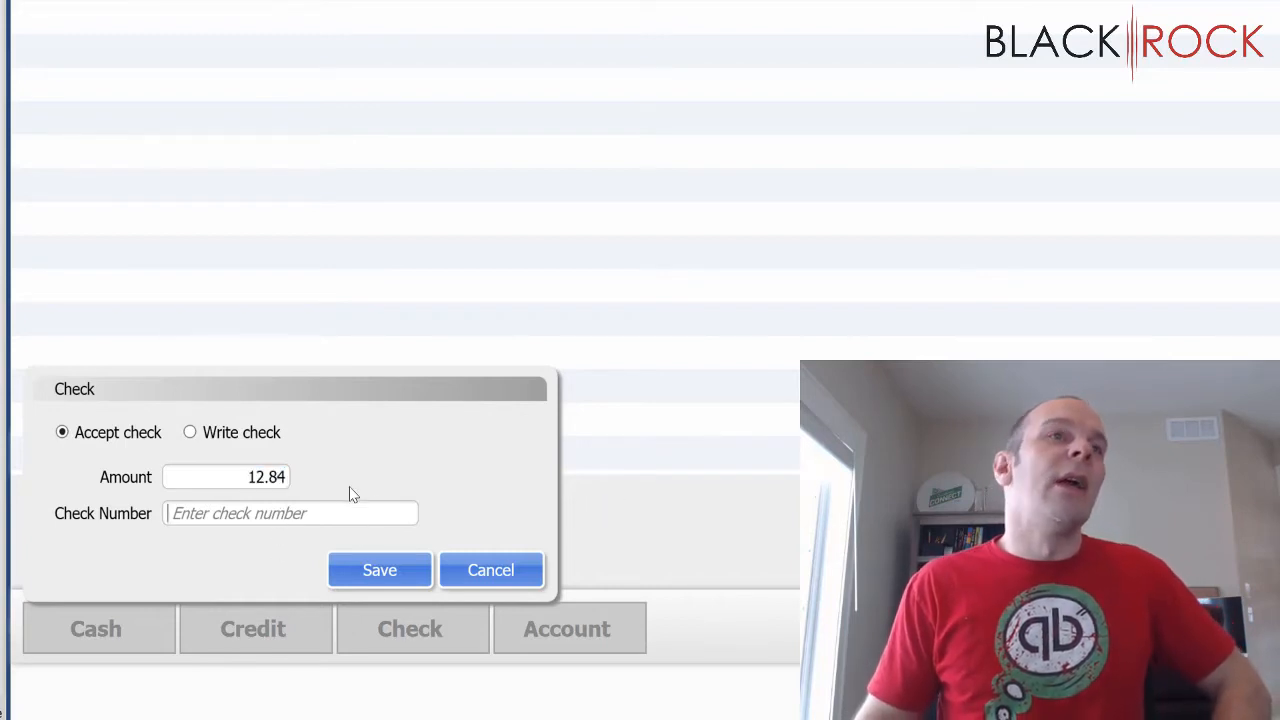
mouse_move(383, 462)
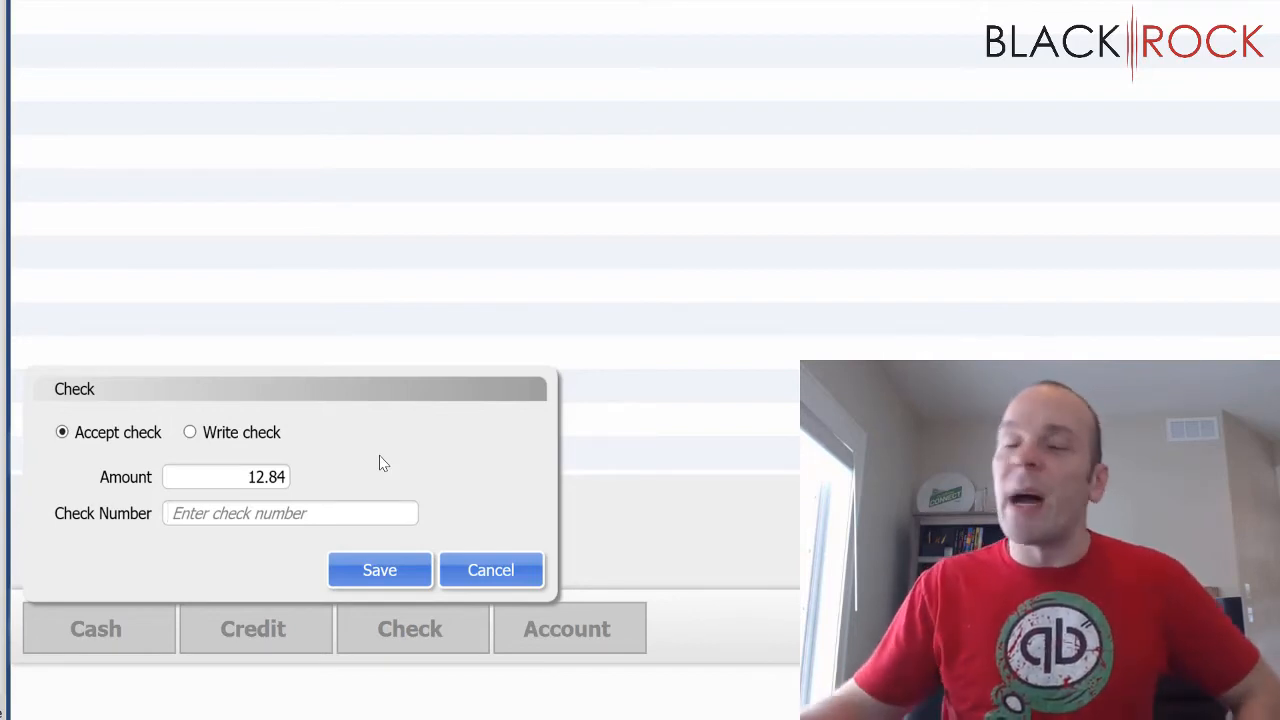
text(6543)
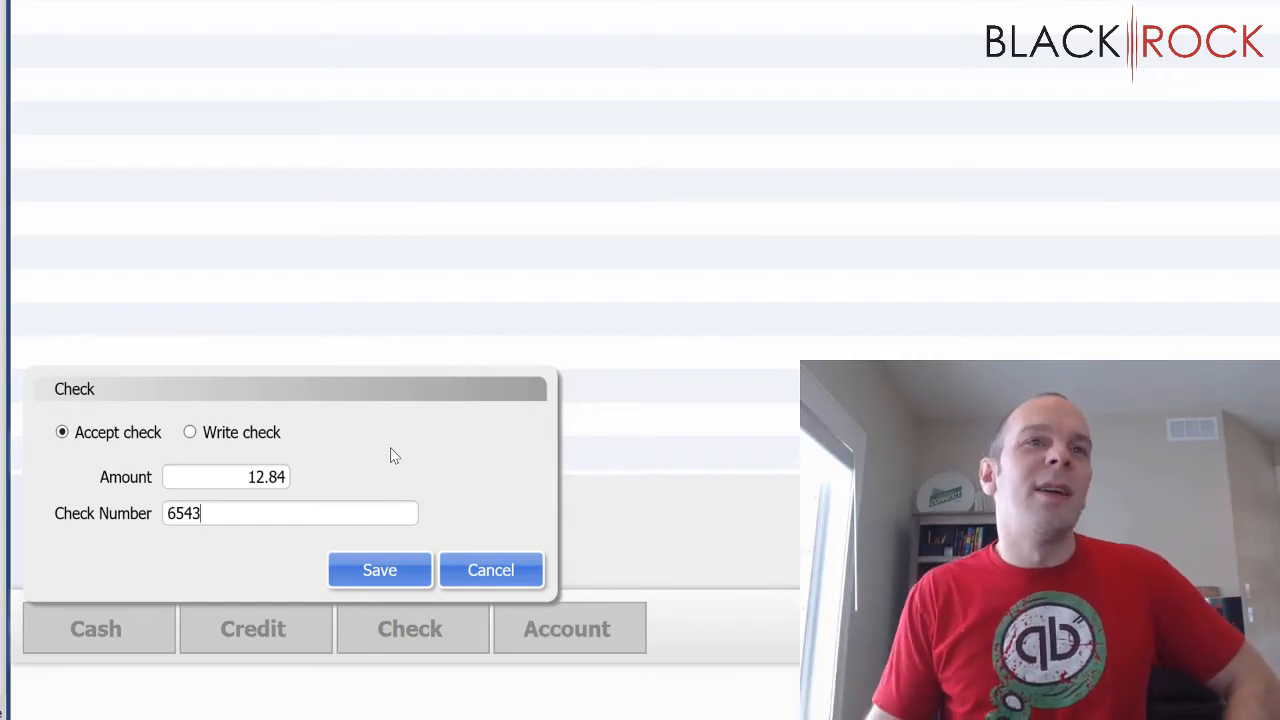
Step: Apply check #6543 for 12.84 and save the receipt with Save Only
click(379, 570)
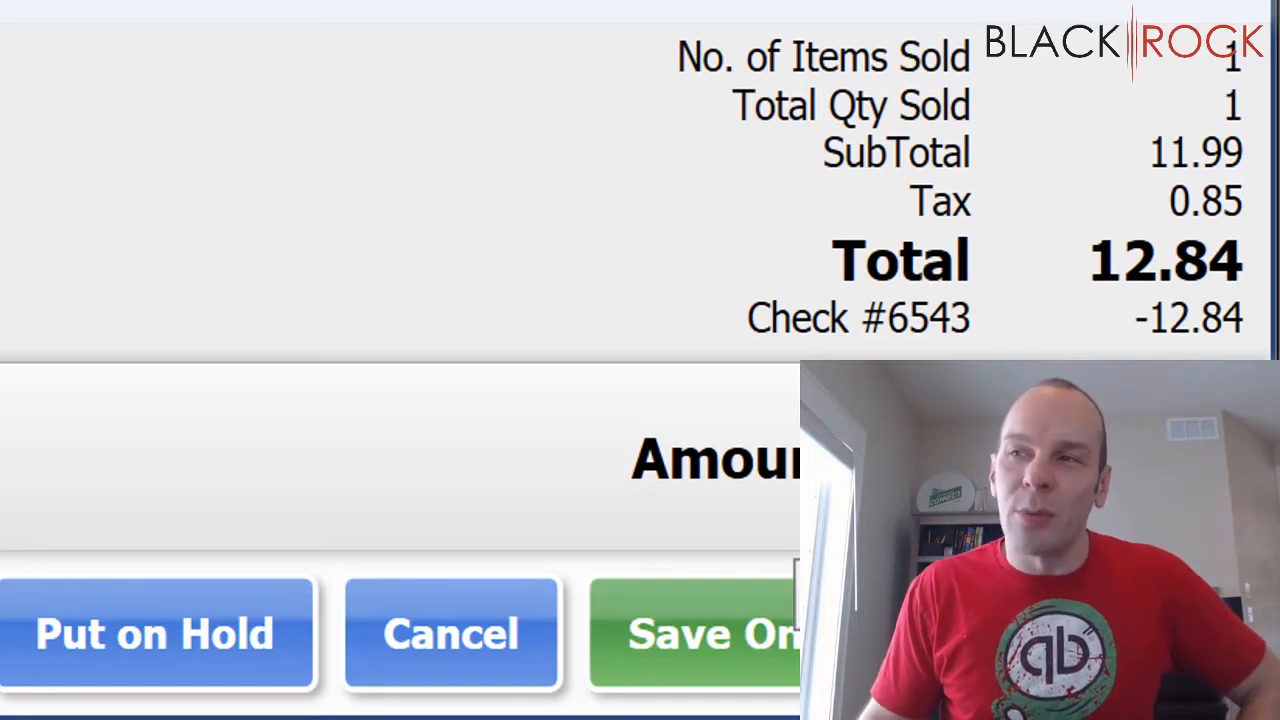
mouse_move(760, 650)
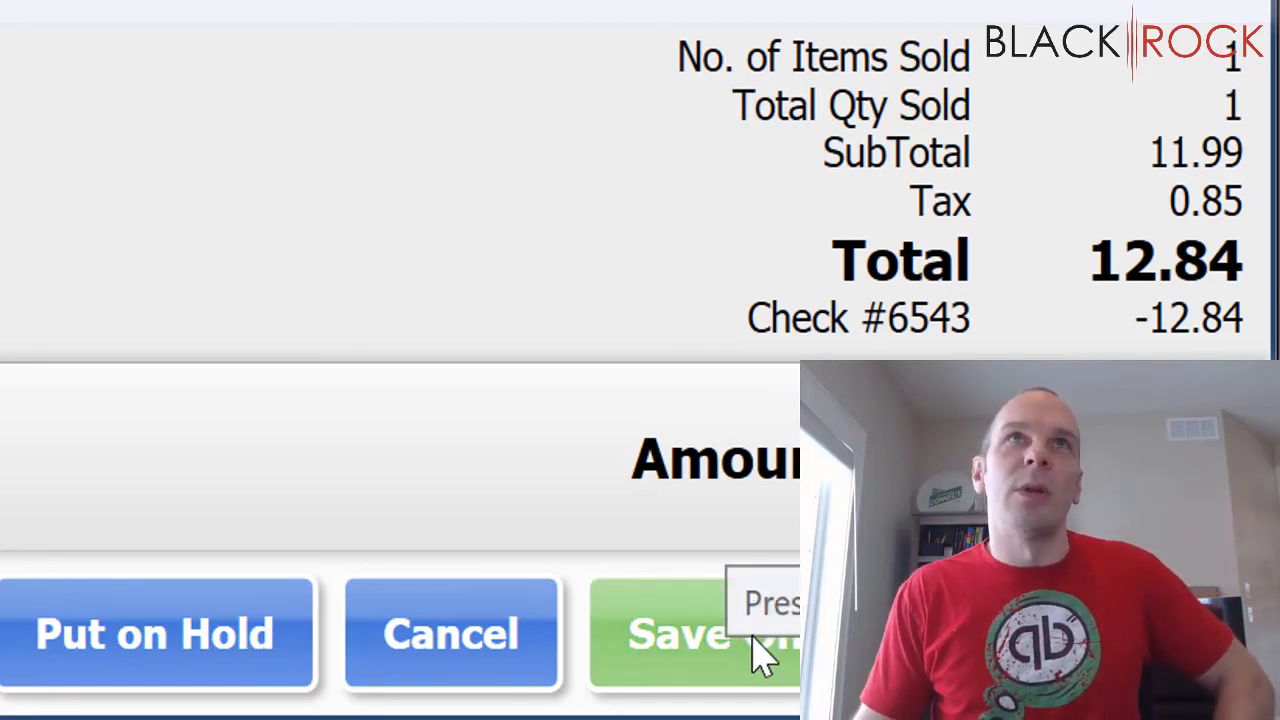
click(690, 632)
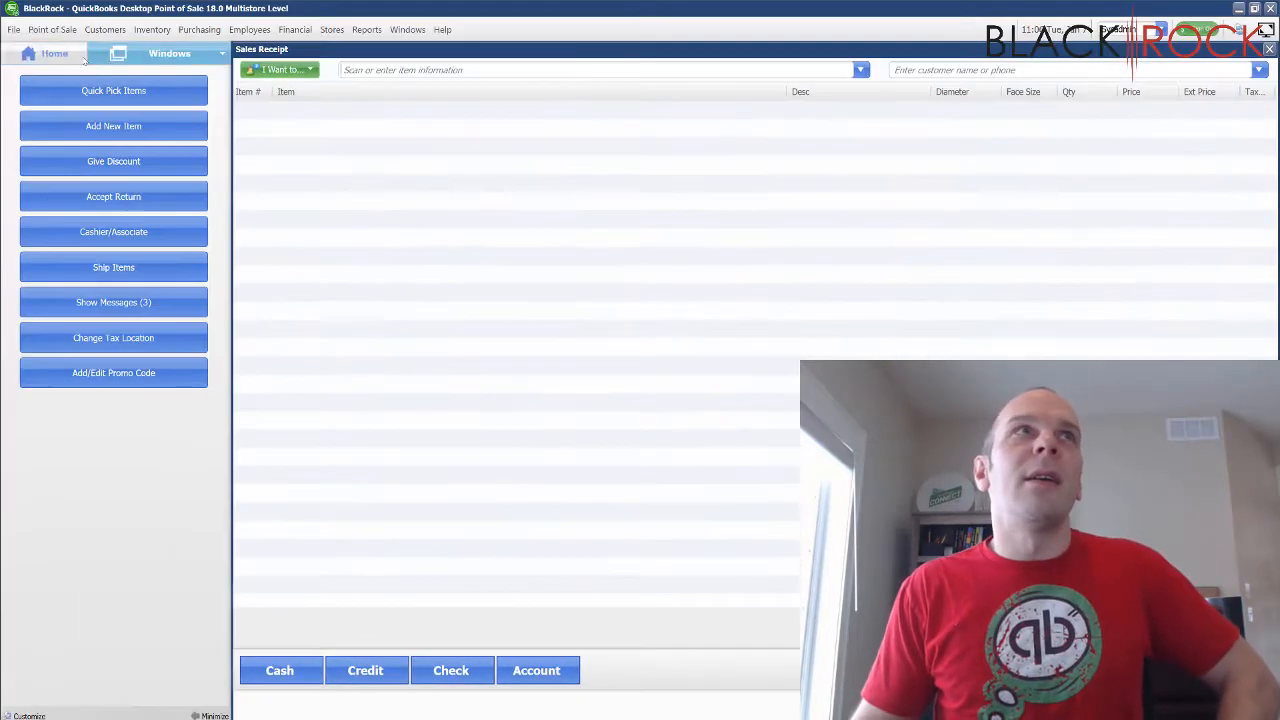
click(54, 53)
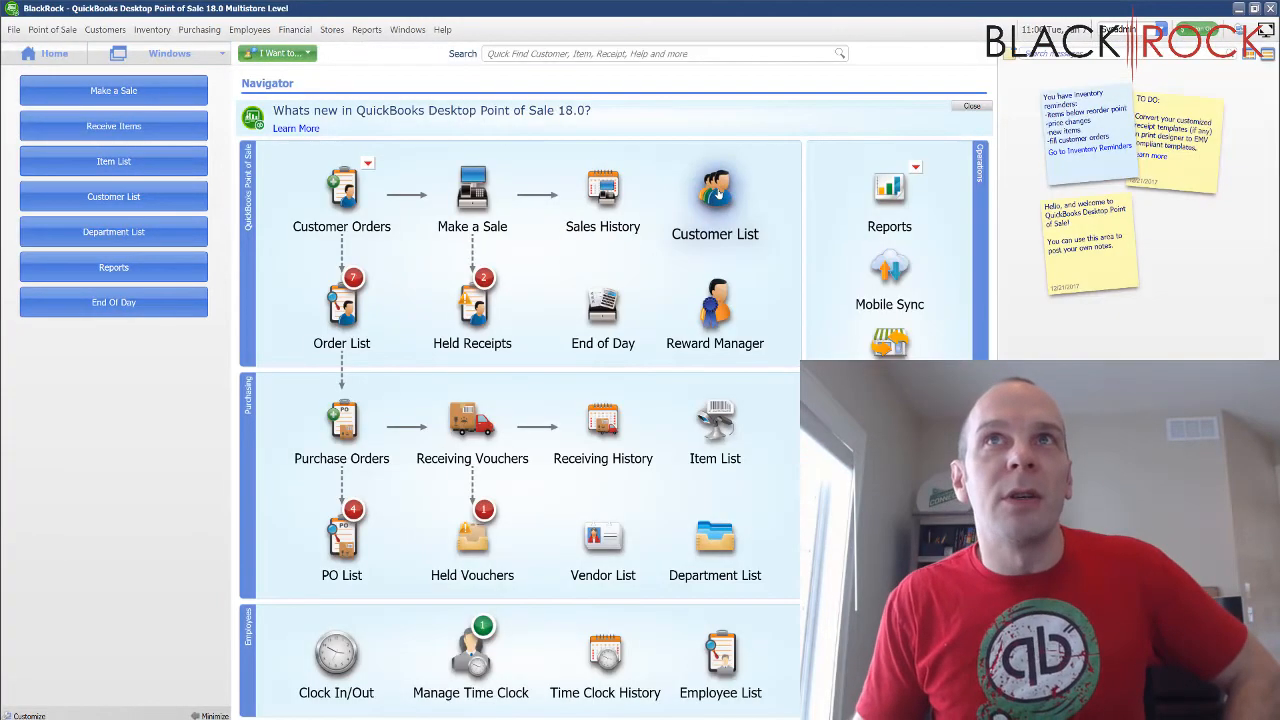
click(714, 190)
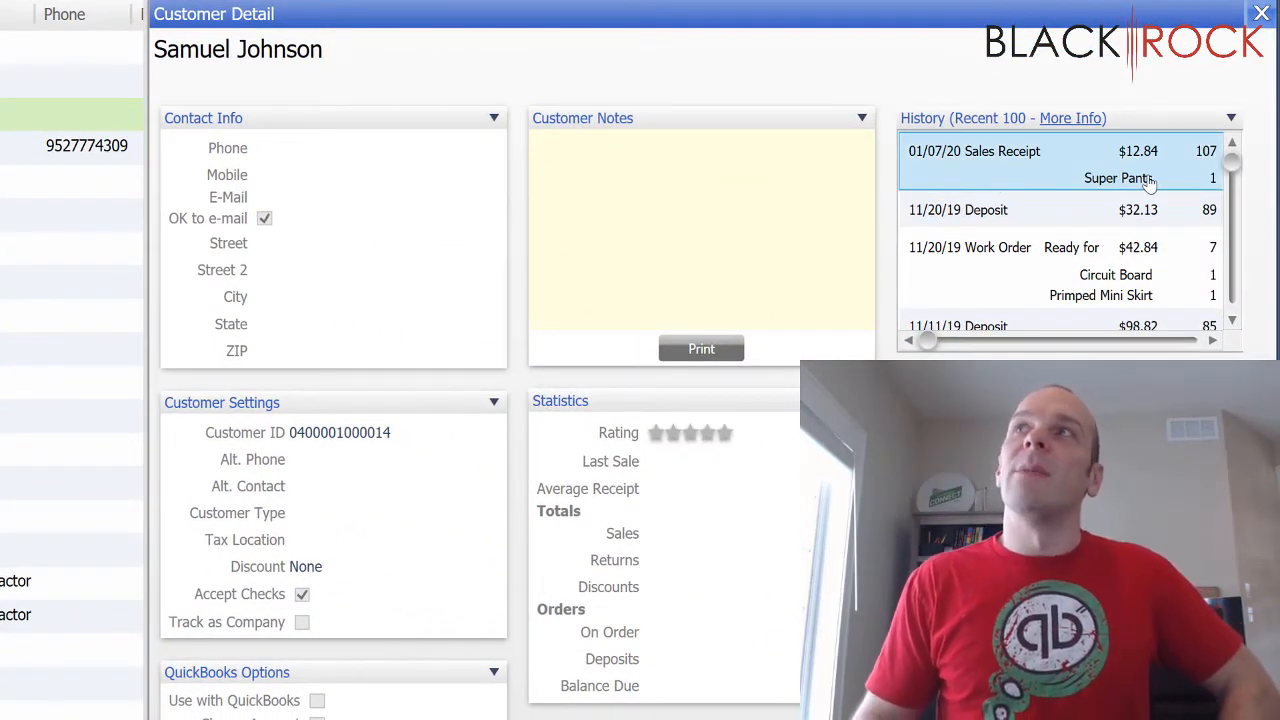
double_click(1100, 178)
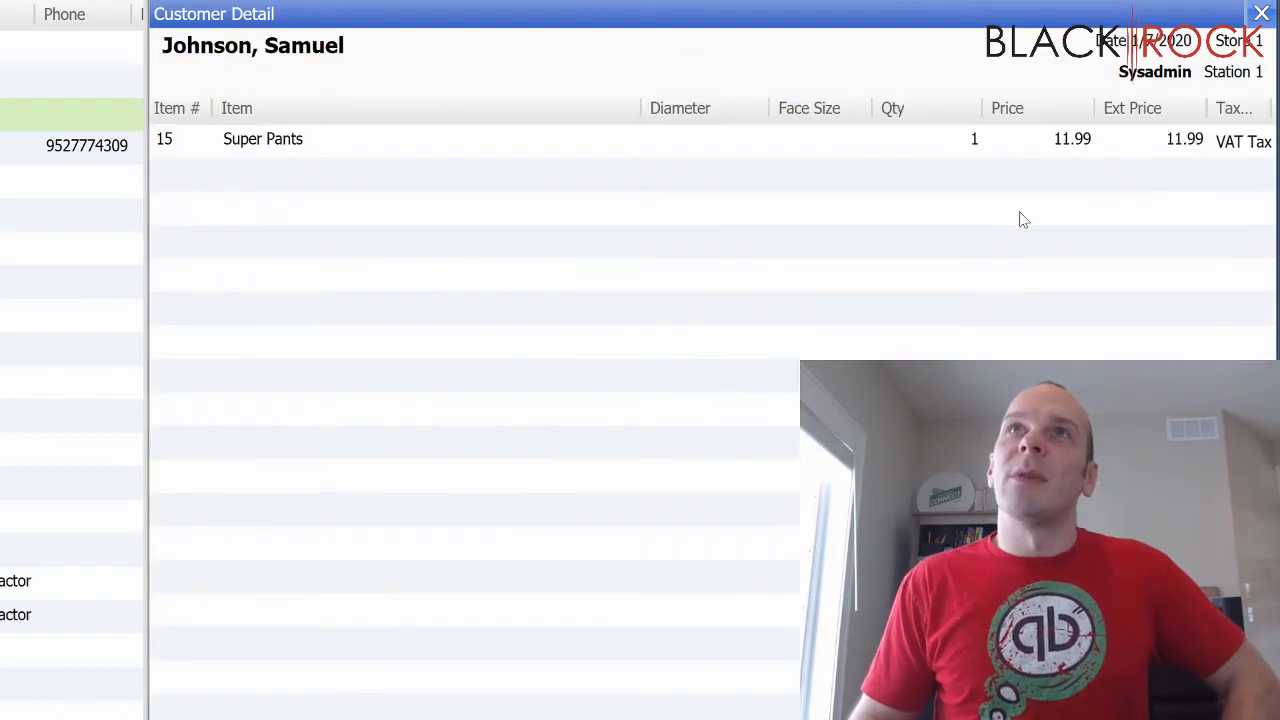